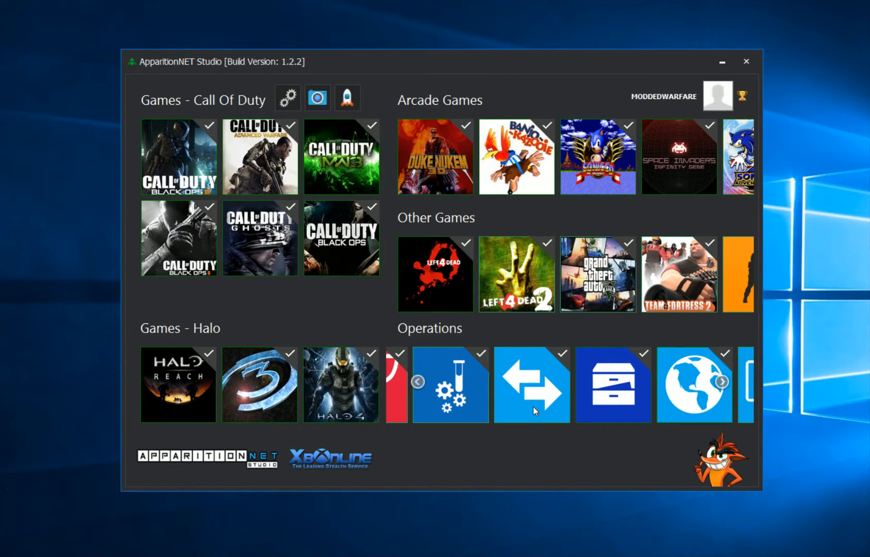
# - Launch the Network Sniffer from the globe tile, with every connection field still N/A
pyautogui.click(722, 382)
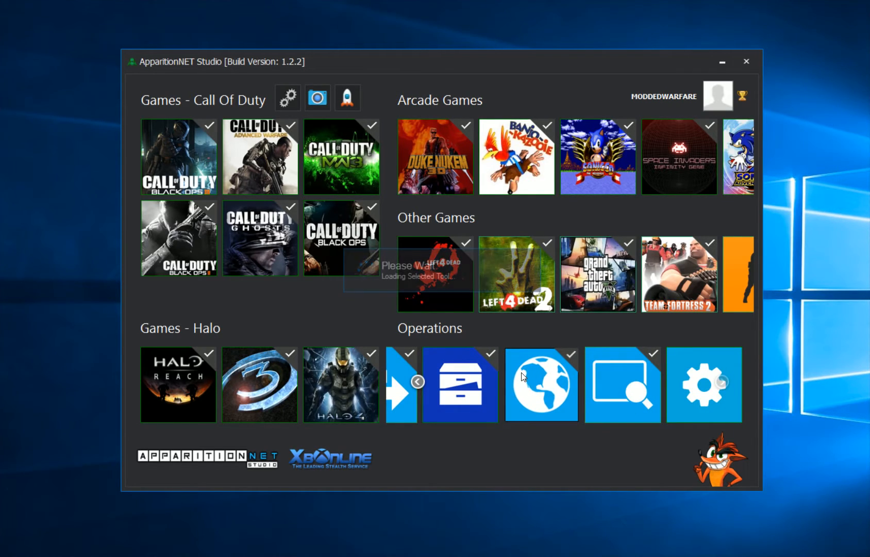
pyautogui.click(541, 384)
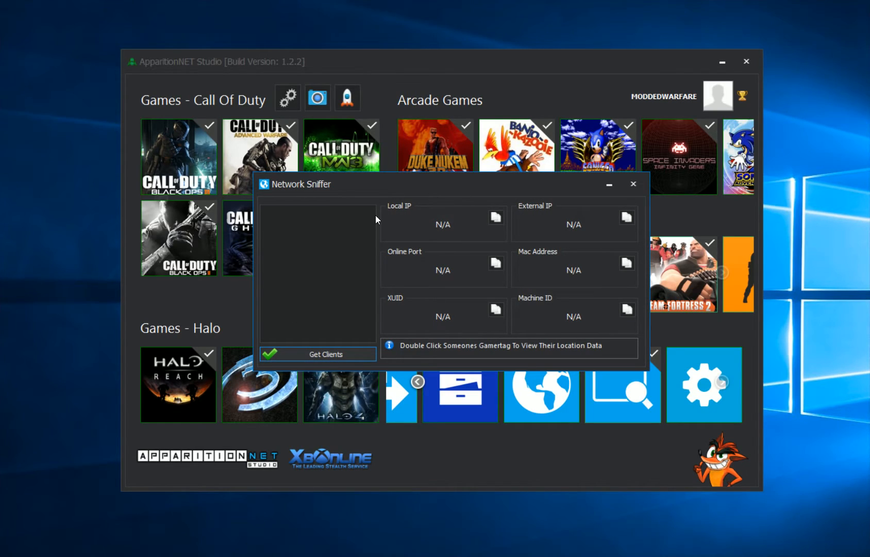
pyautogui.moveTo(495, 253)
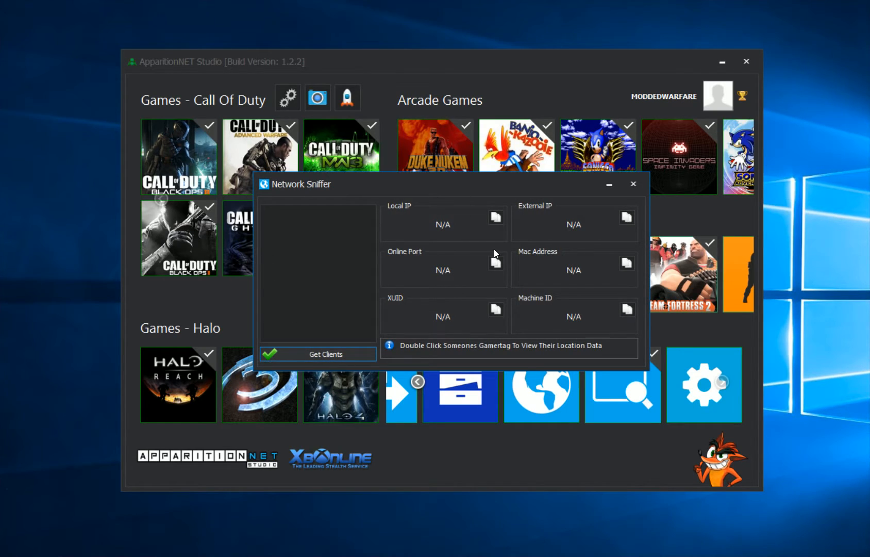
pyautogui.moveTo(412, 227)
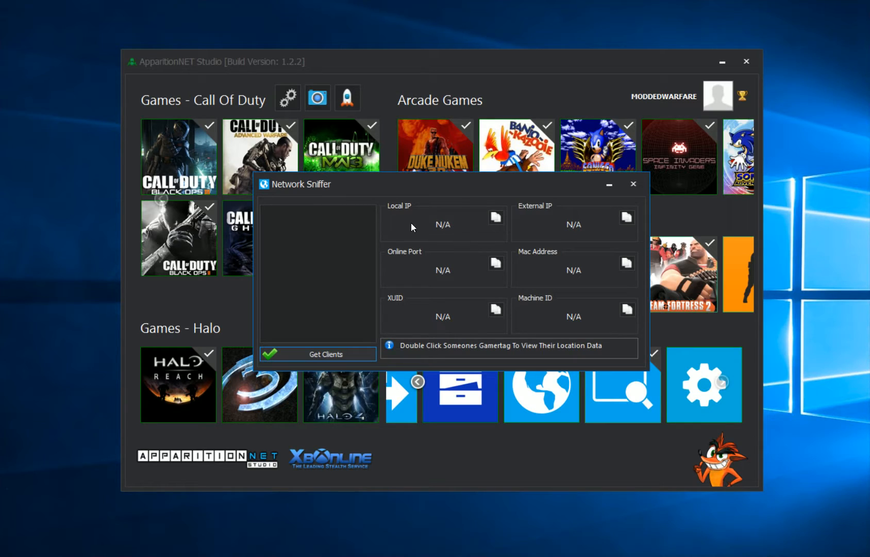
pyautogui.moveTo(434, 309)
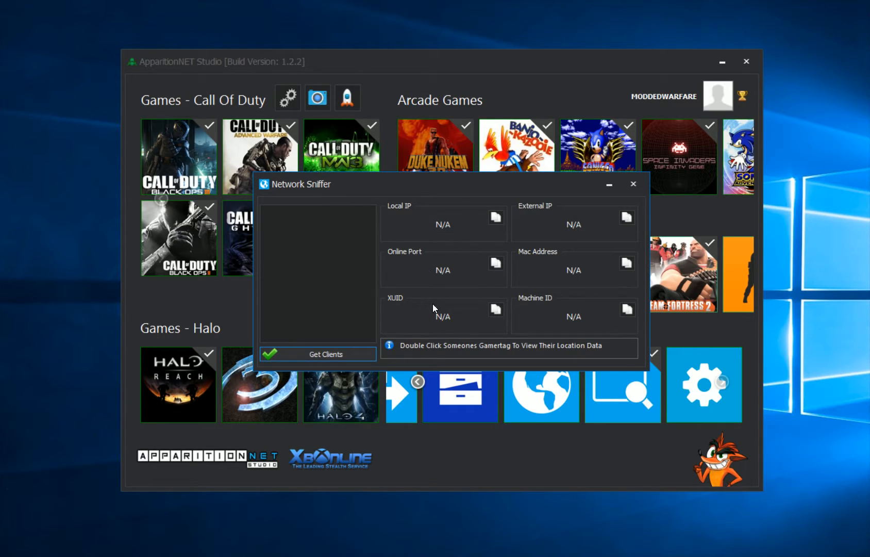
pyautogui.moveTo(568, 279)
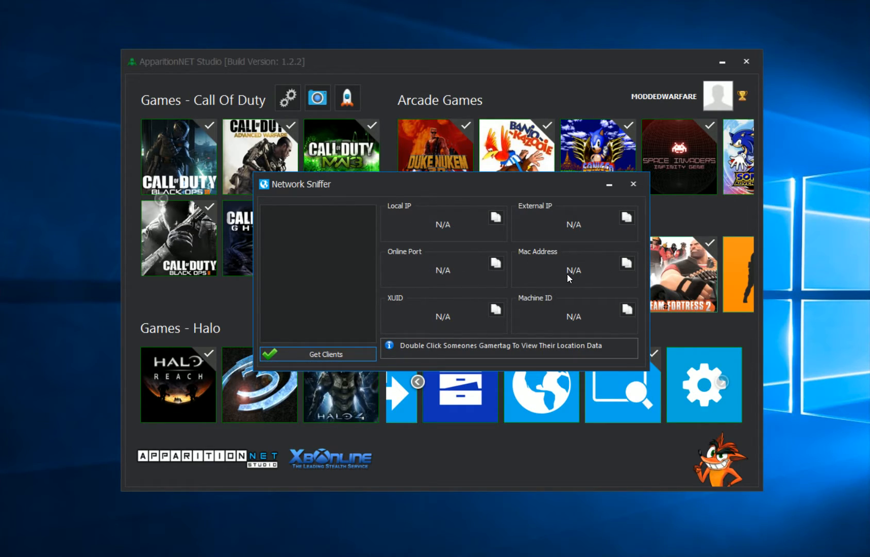
pyautogui.moveTo(493, 326)
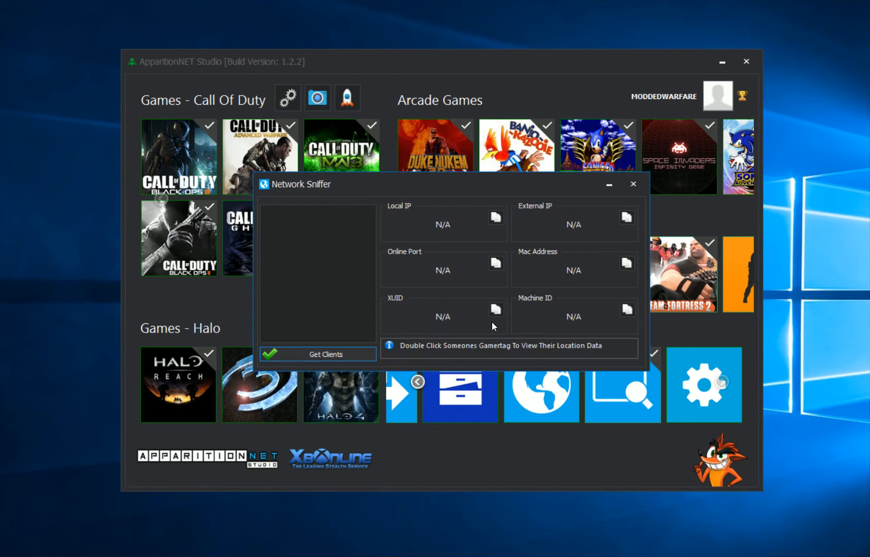
pyautogui.moveTo(575, 356)
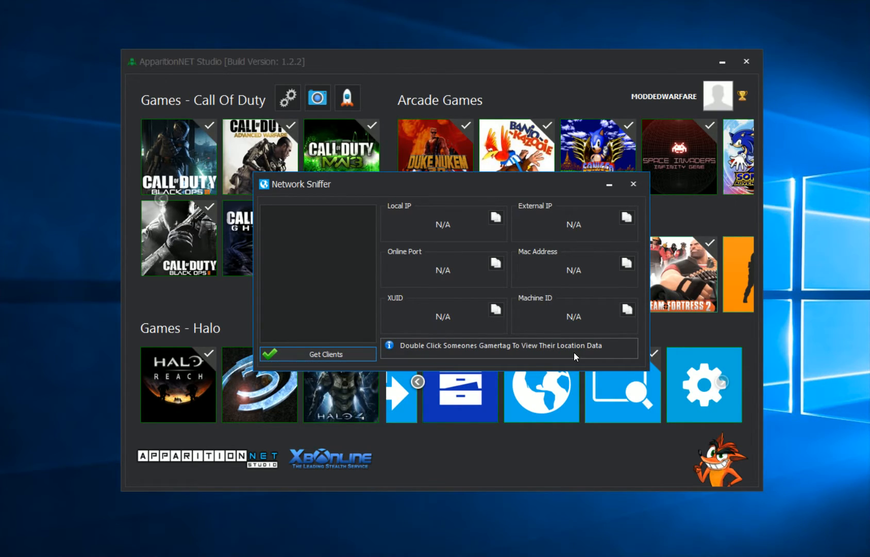
pyautogui.moveTo(632, 184)
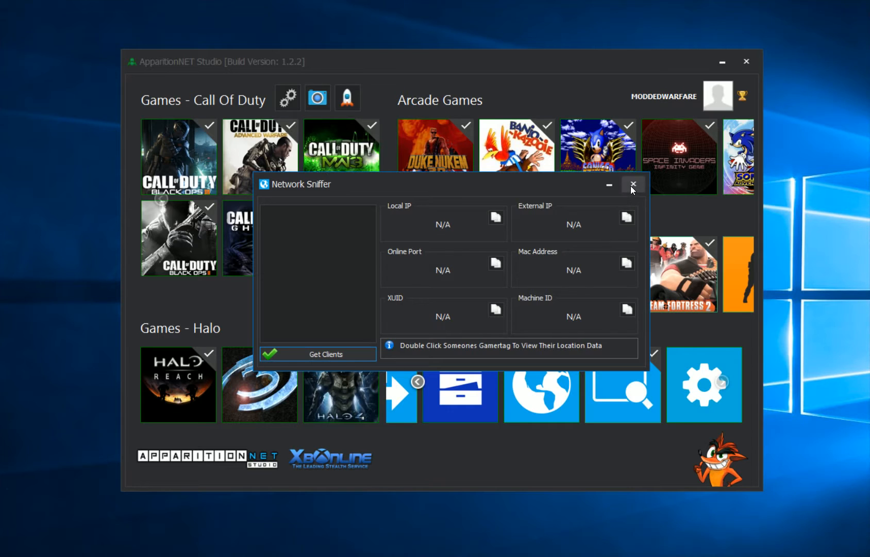
# - Close the standalone sniffer and relaunch Network Sniffer inside the Modern Warfare 3 tool
pyautogui.click(632, 184)
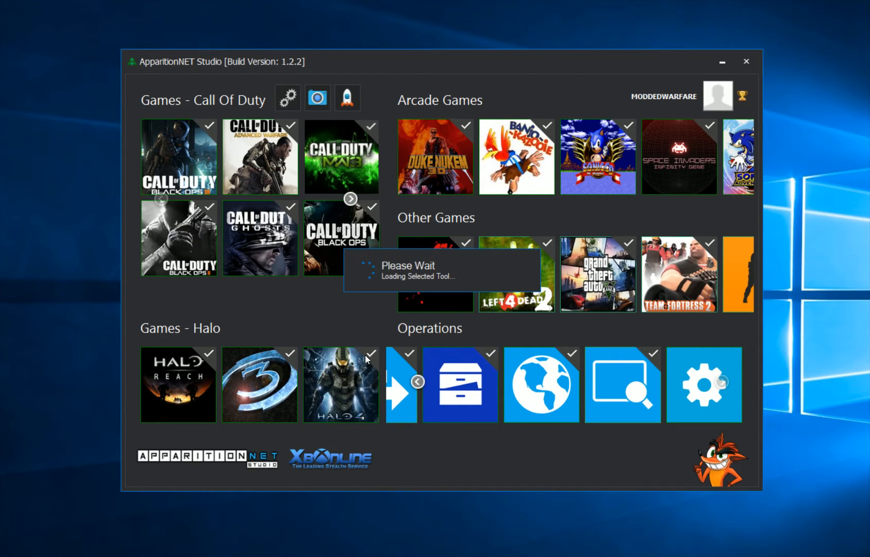
pyautogui.click(341, 157)
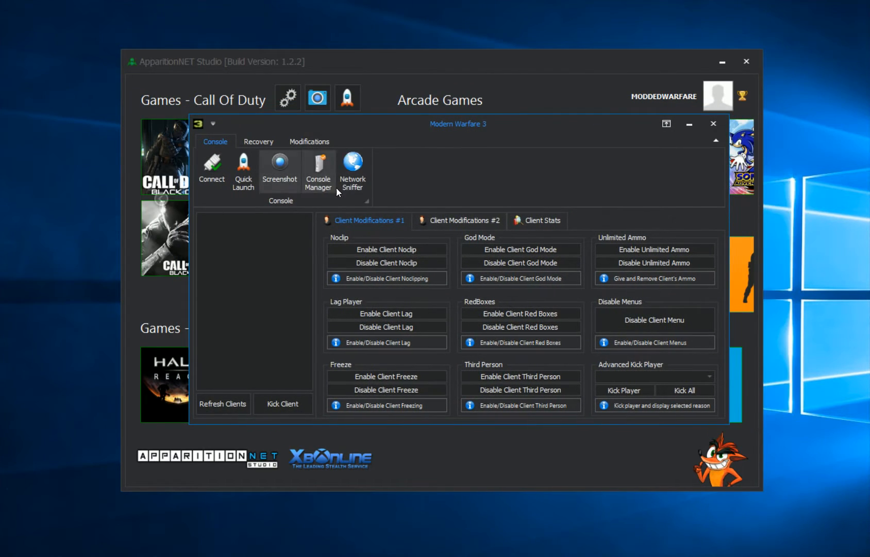
pyautogui.click(352, 169)
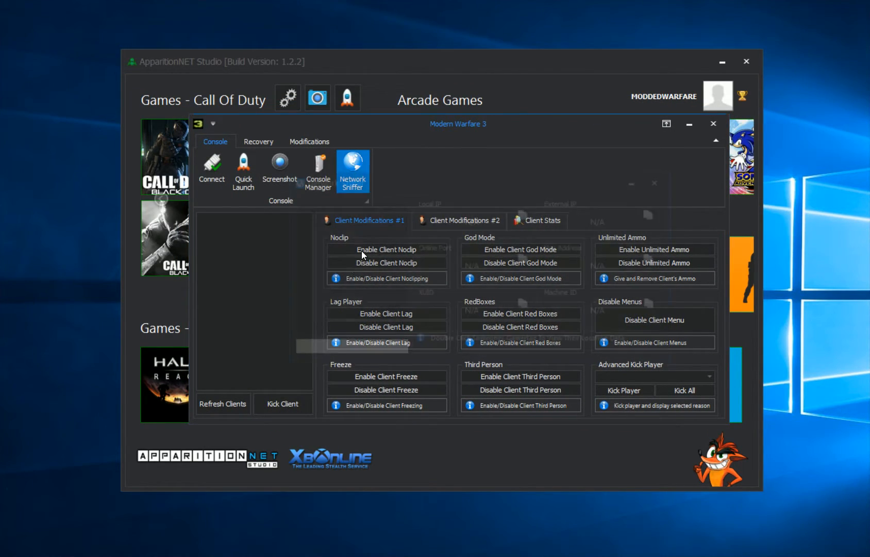
pyautogui.click(354, 171)
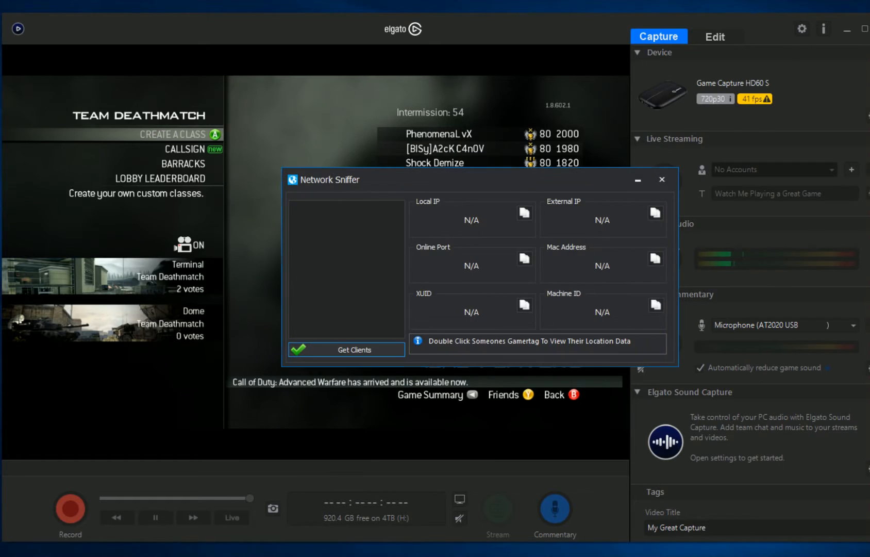
pyautogui.click(345, 349)
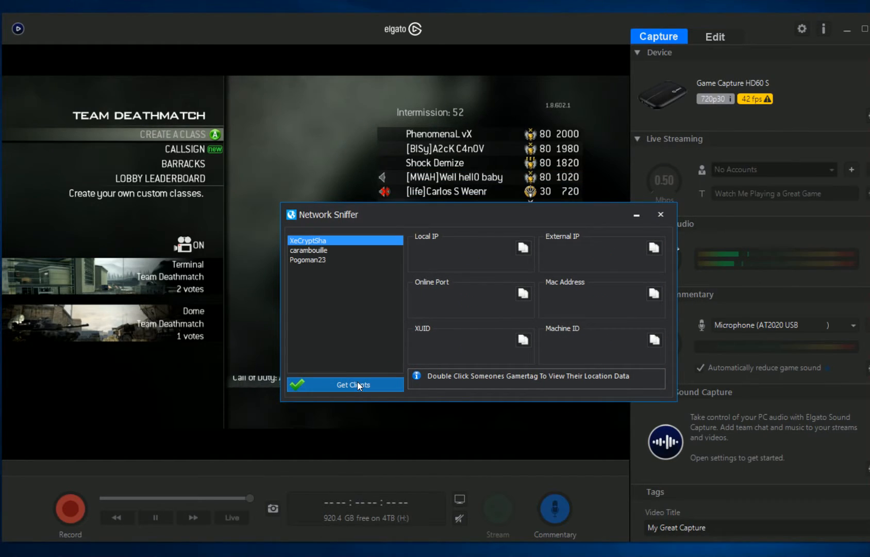
pyautogui.click(345, 385)
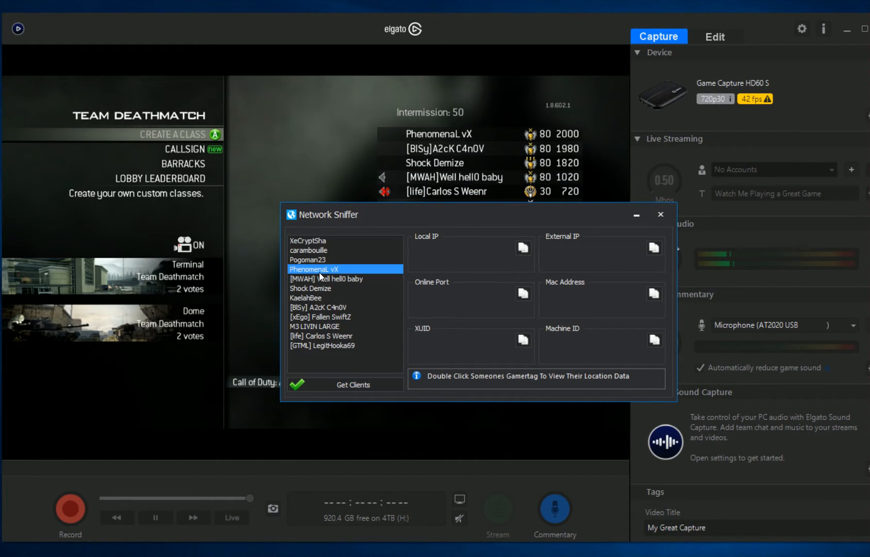
pyautogui.doubleClick(315, 269)
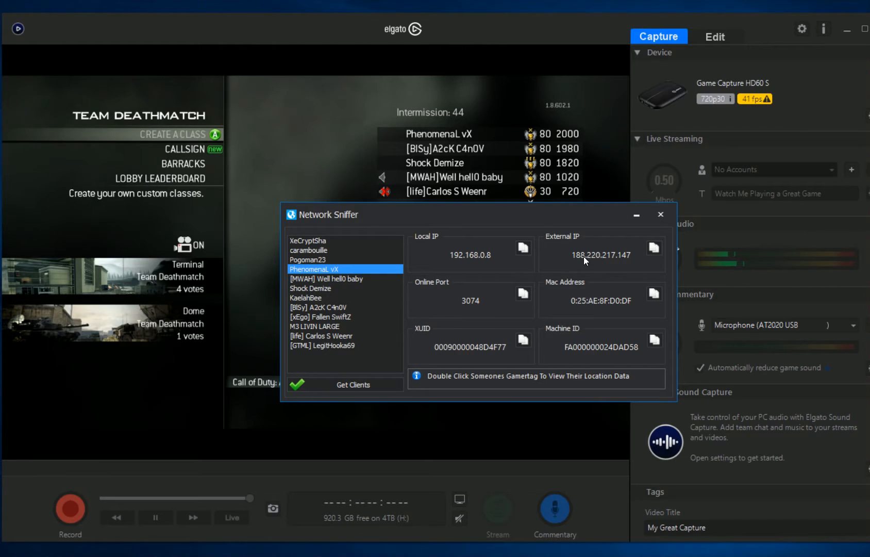
pyautogui.moveTo(487, 320)
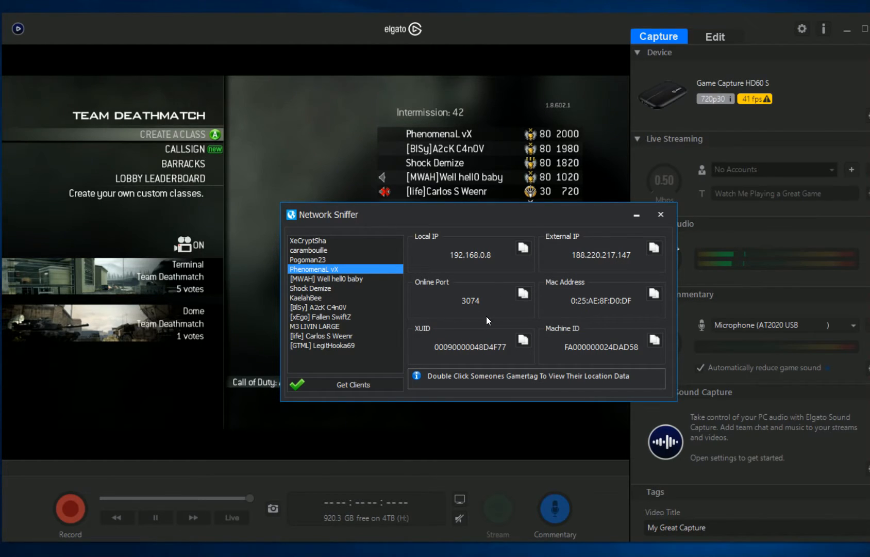
pyautogui.moveTo(660, 308)
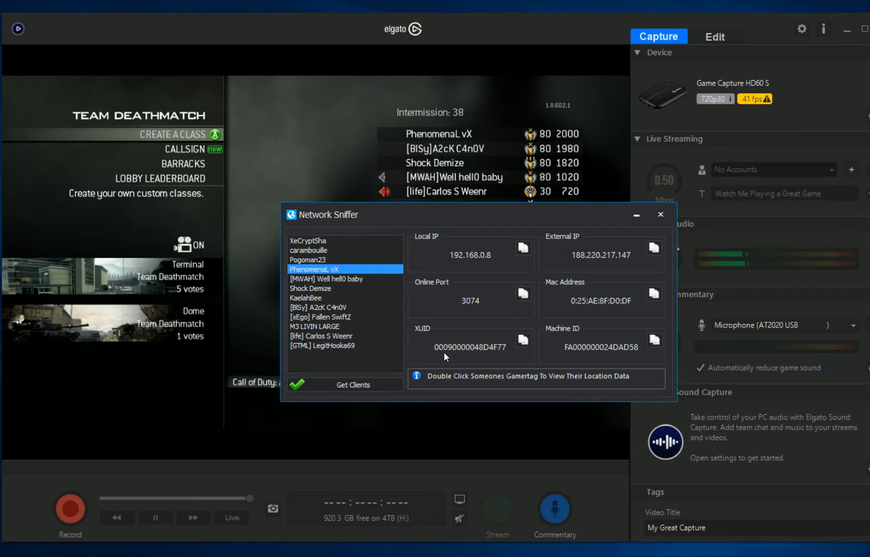
pyautogui.moveTo(313, 284)
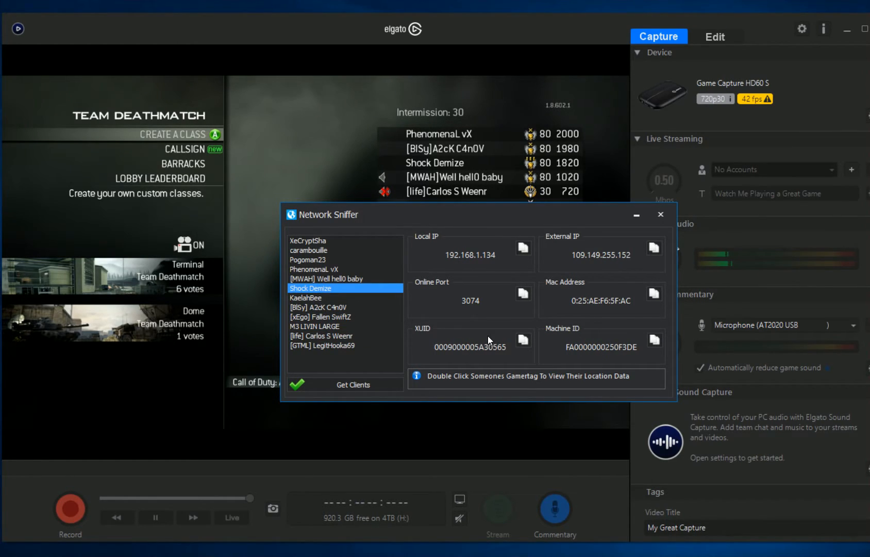
pyautogui.click(309, 250)
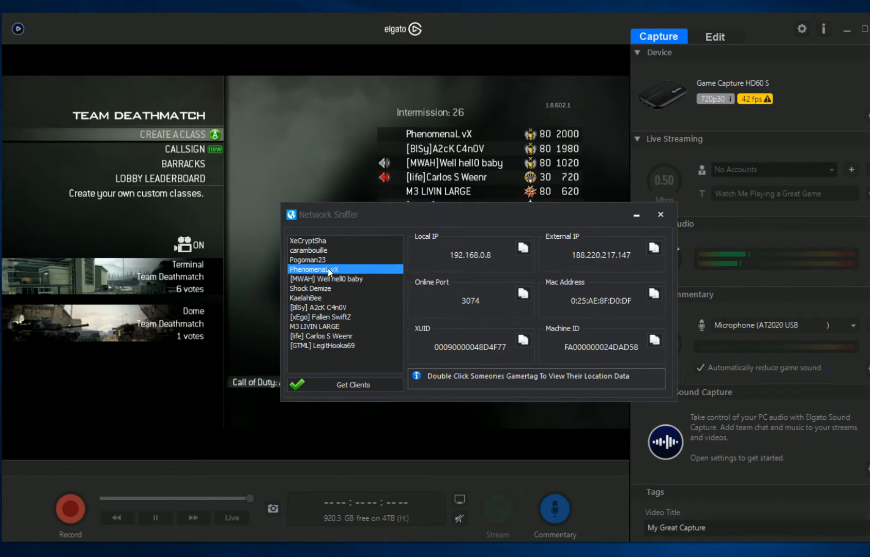
pyautogui.doubleClick(313, 269)
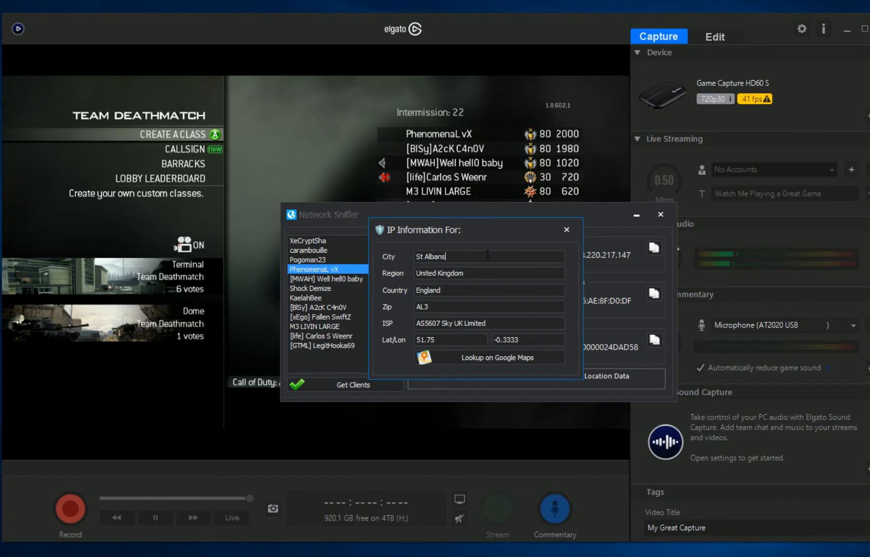
pyautogui.doubleClick(438, 272)
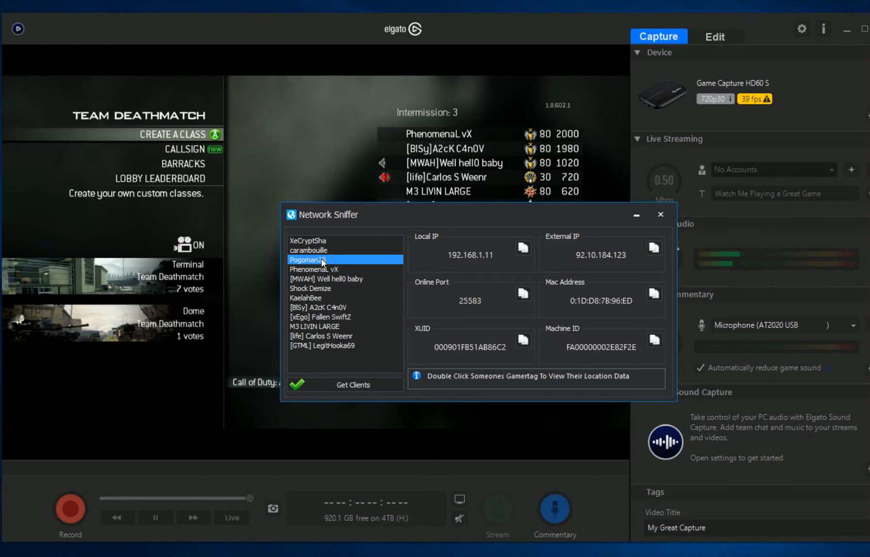
pyautogui.doubleClick(321, 259)
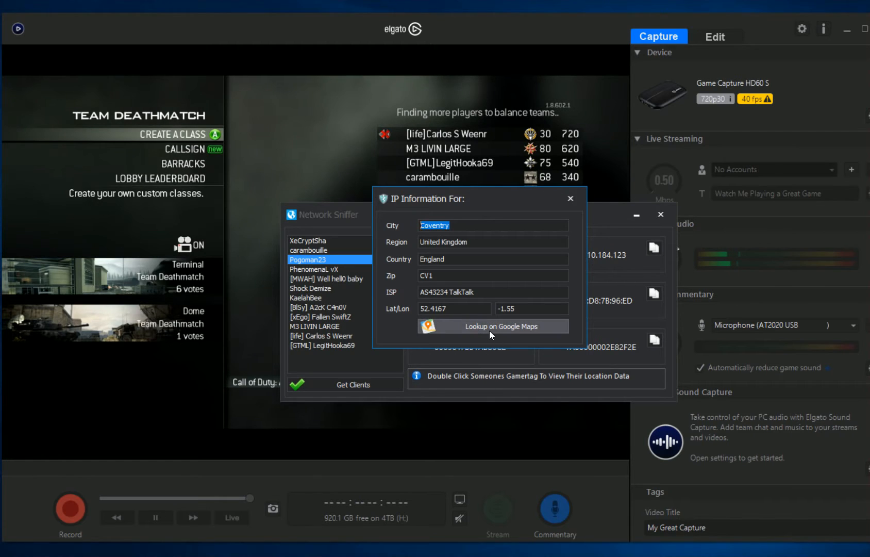
pyautogui.click(490, 326)
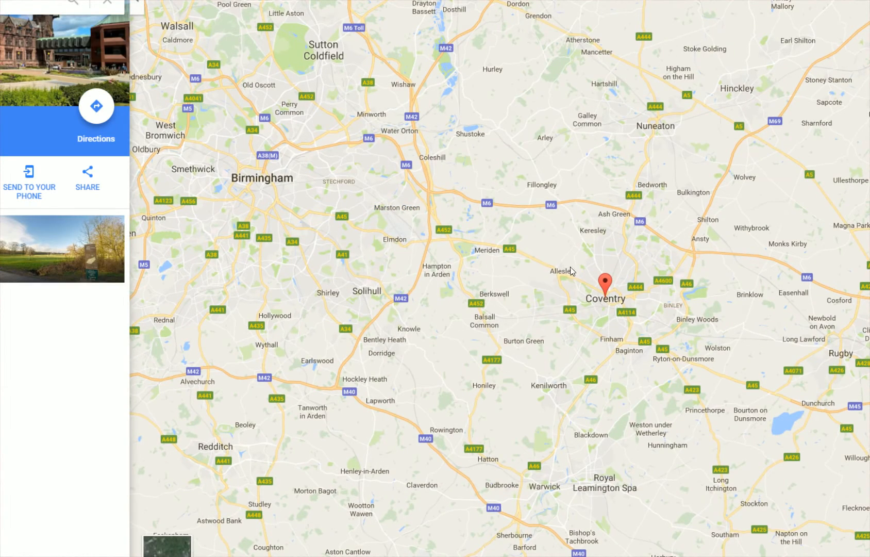
# - Scroll the Google Maps view around Pogoman23's Coventry pin
pyautogui.scroll(3)
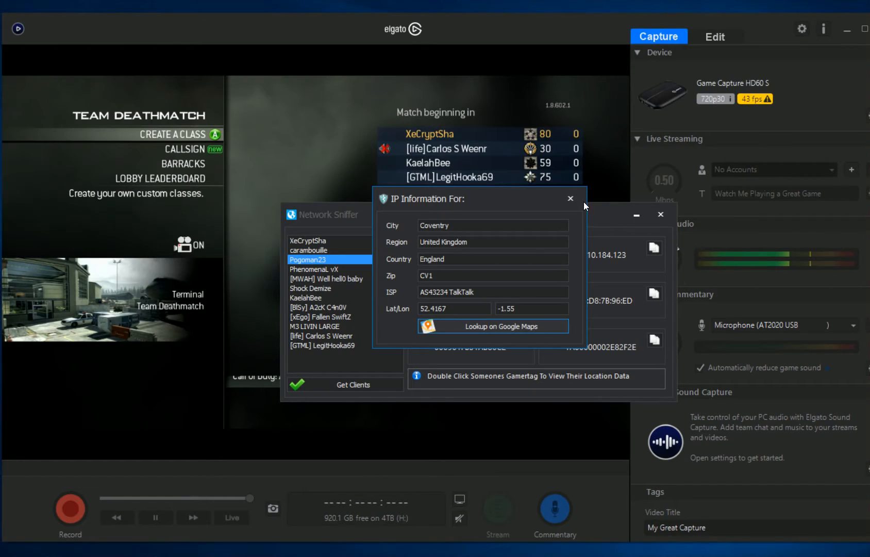
# - Swap to M3 LIVIN LARGE's Weaverville, North Carolina details and map that location
pyautogui.click(571, 197)
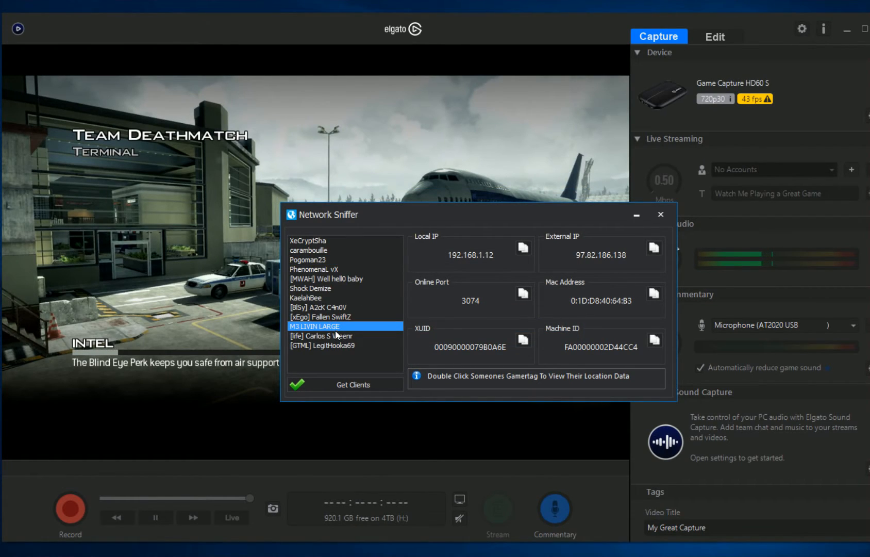
pyautogui.doubleClick(314, 326)
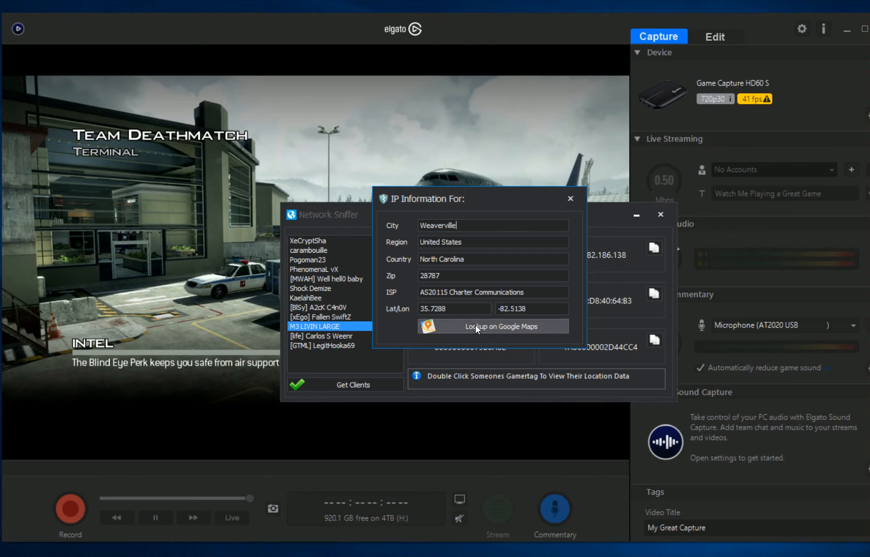
pyautogui.click(492, 326)
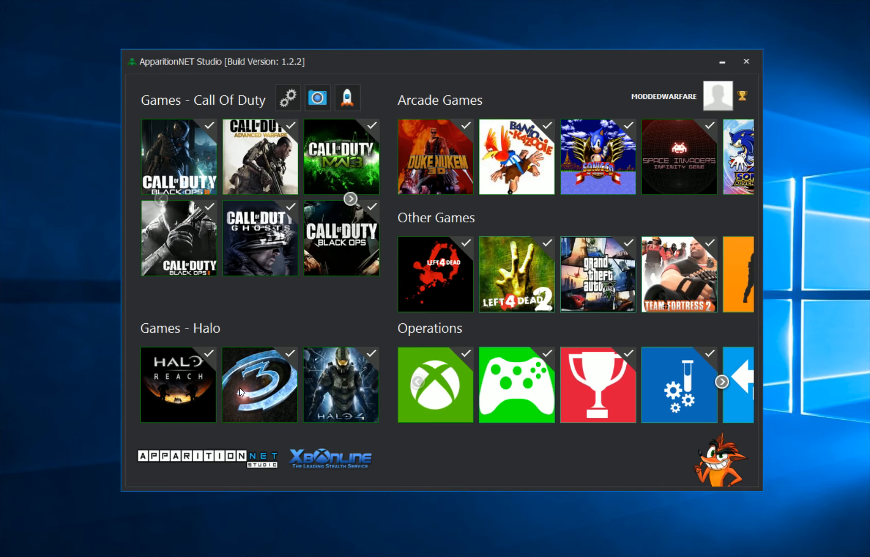
pyautogui.moveTo(184, 379)
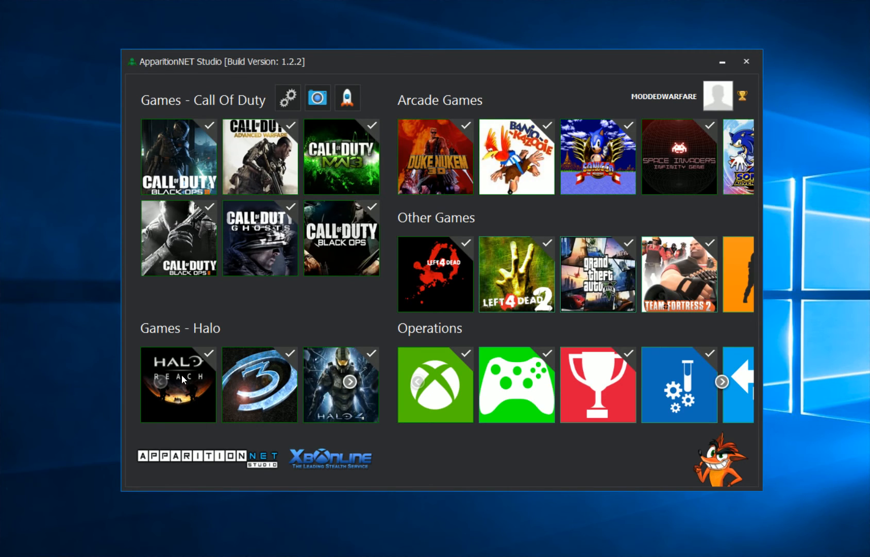
pyautogui.moveTo(309, 364)
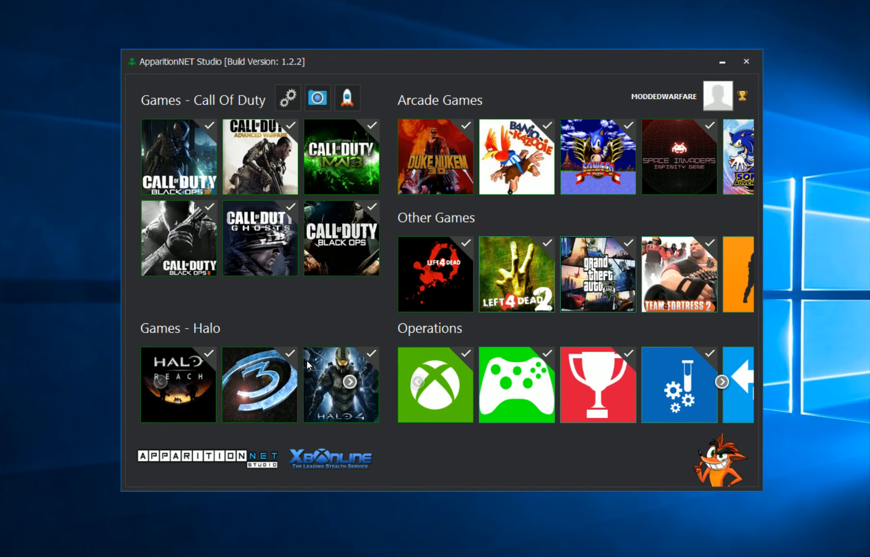